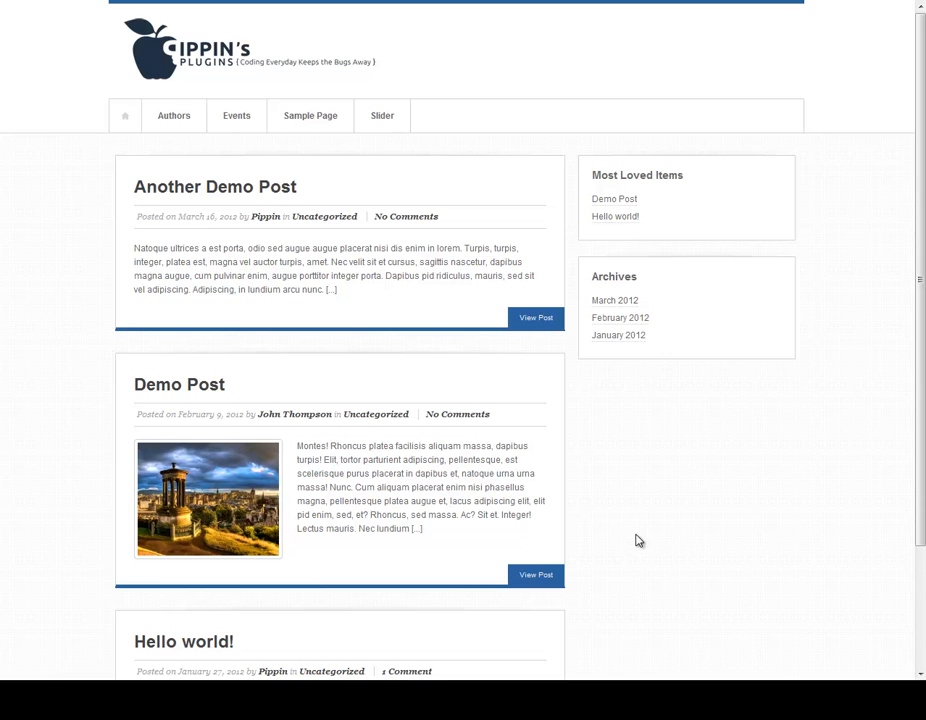
pyautogui.moveTo(664, 512)
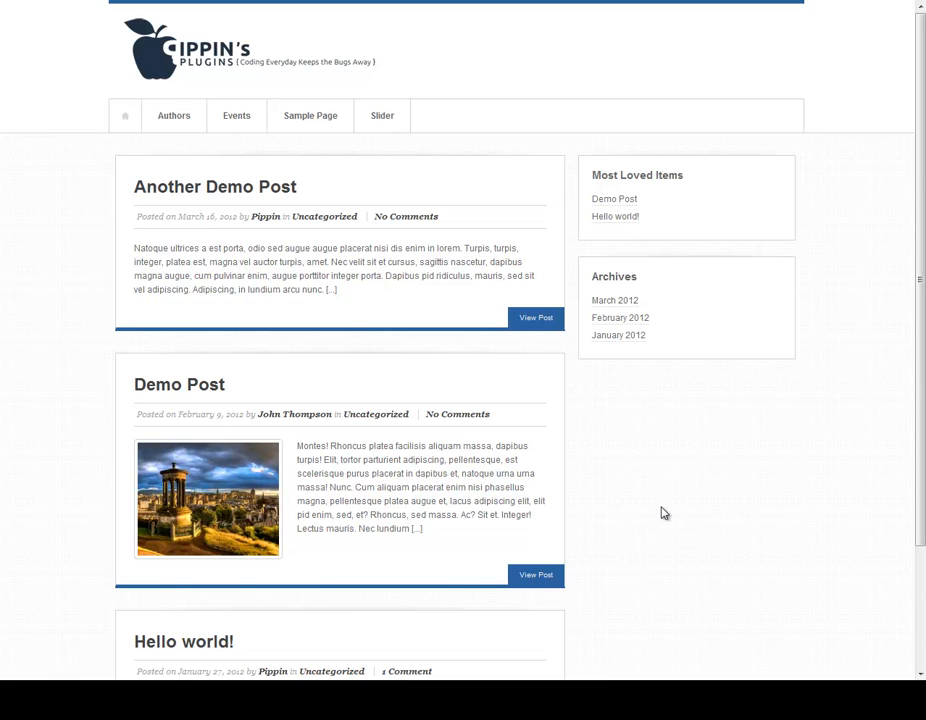
pyautogui.moveTo(618, 504)
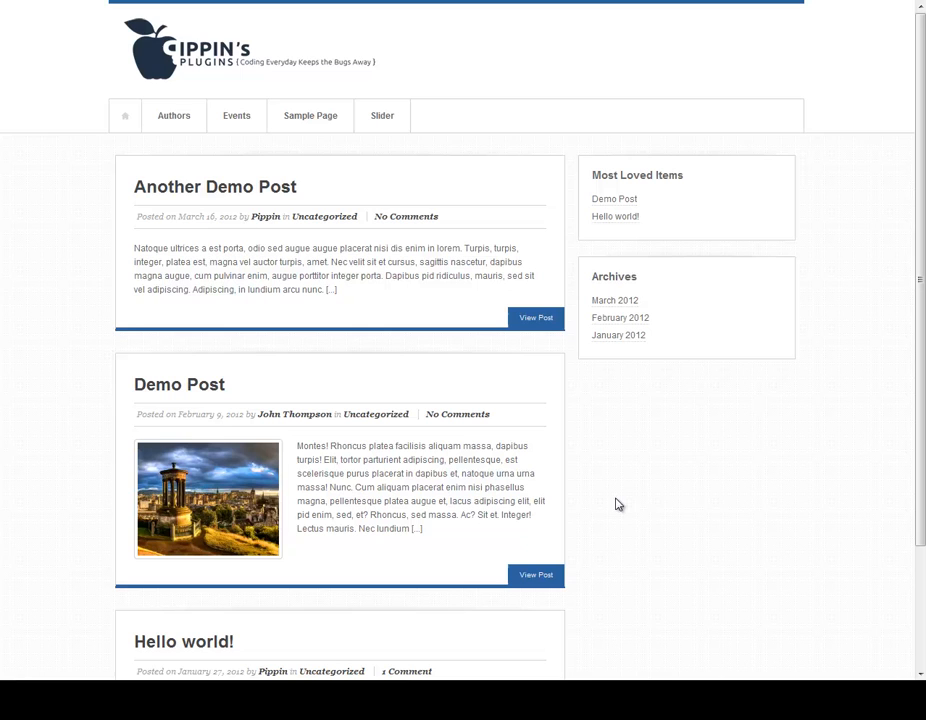
pyautogui.moveTo(630, 504)
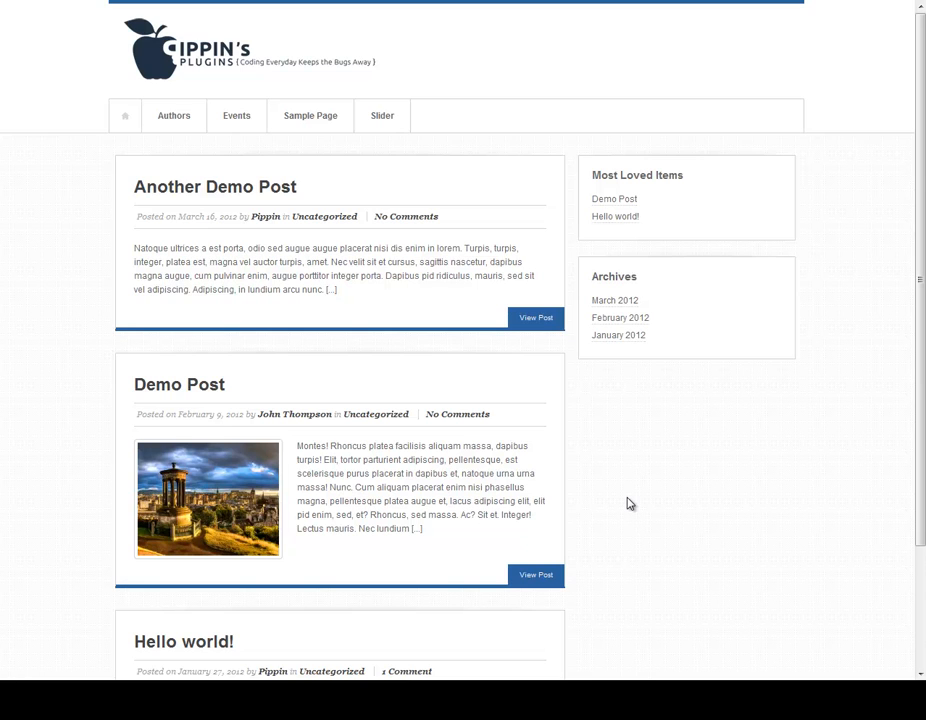
pyautogui.moveTo(612, 446)
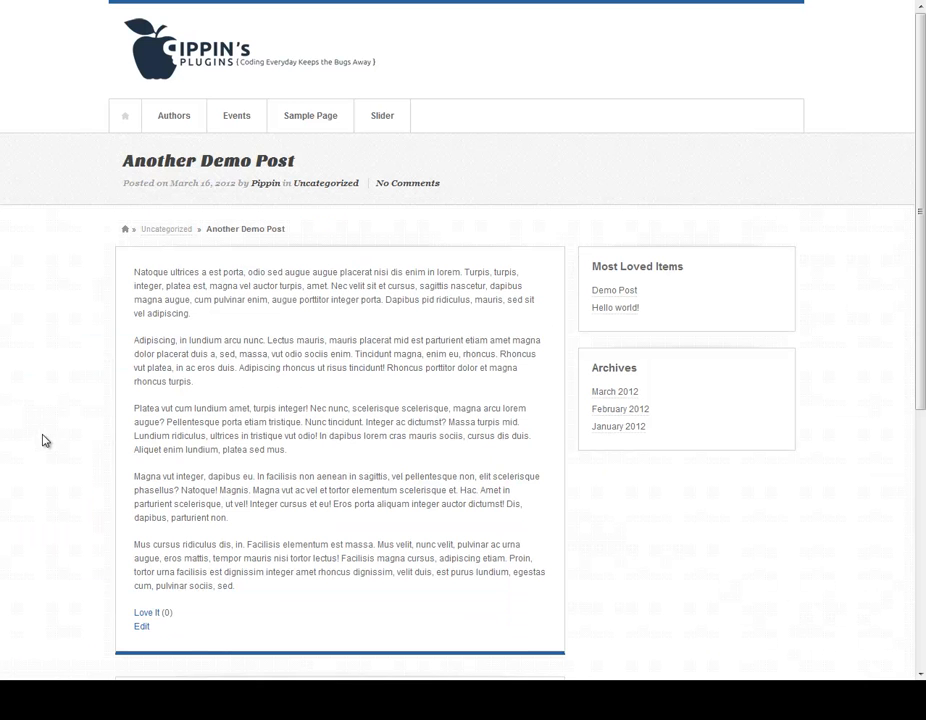
# Love Another Demo Post once, bringing its count to 1 and adding it to Most Loved Items
pyautogui.scroll(-3)
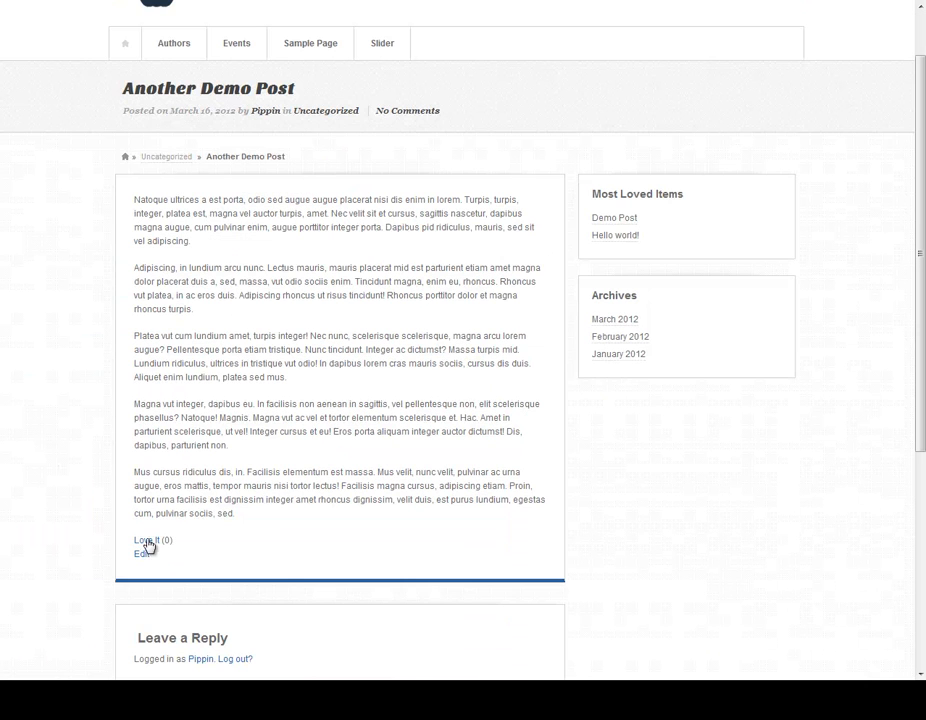
pyautogui.click(148, 540)
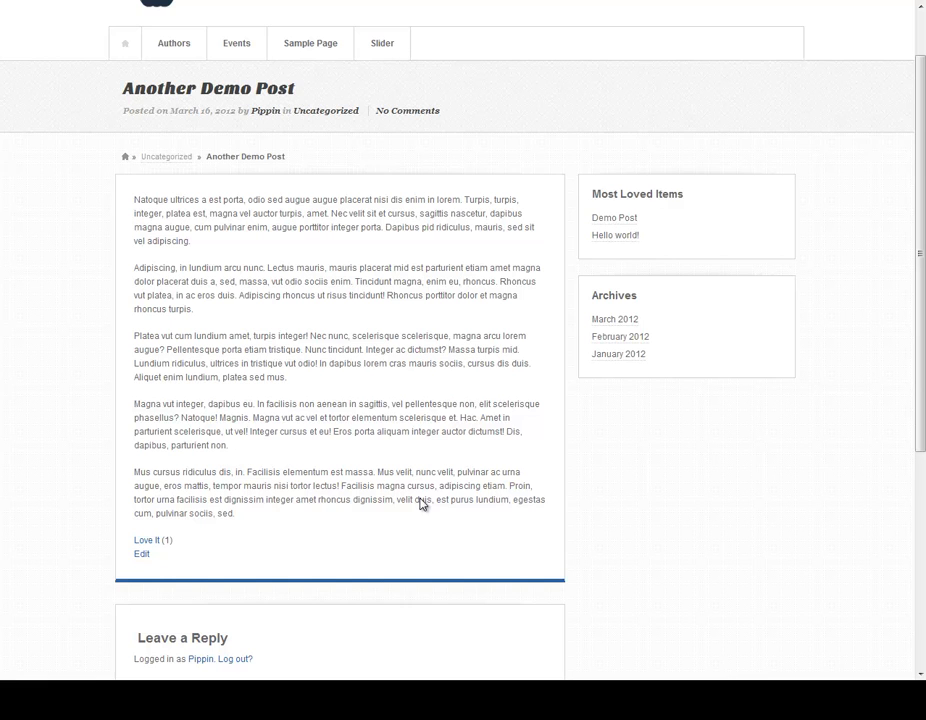
pyautogui.moveTo(688, 194)
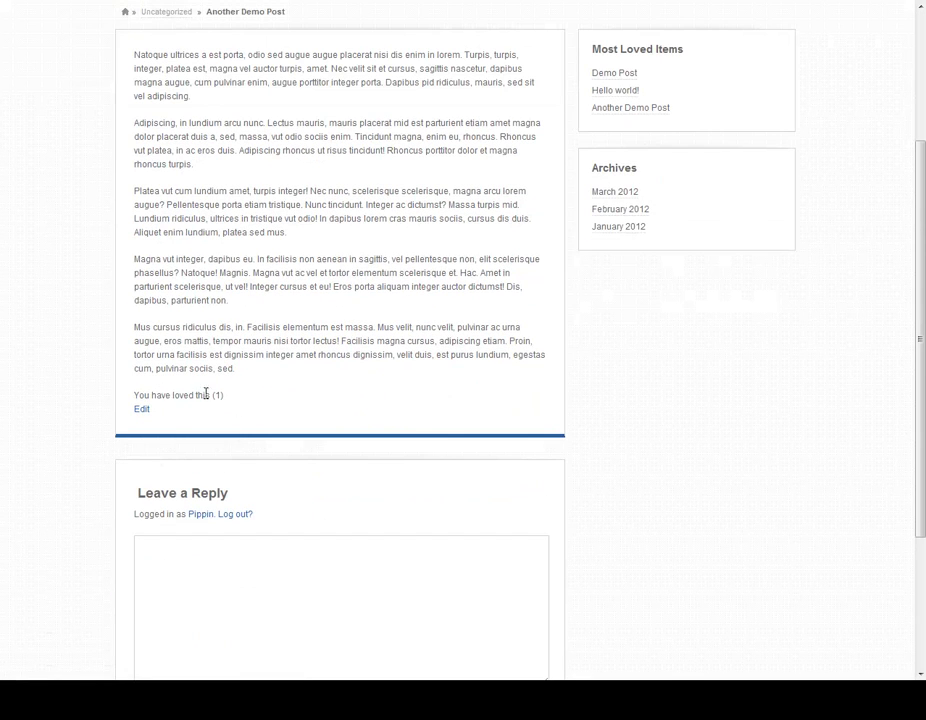
pyautogui.scroll(3)
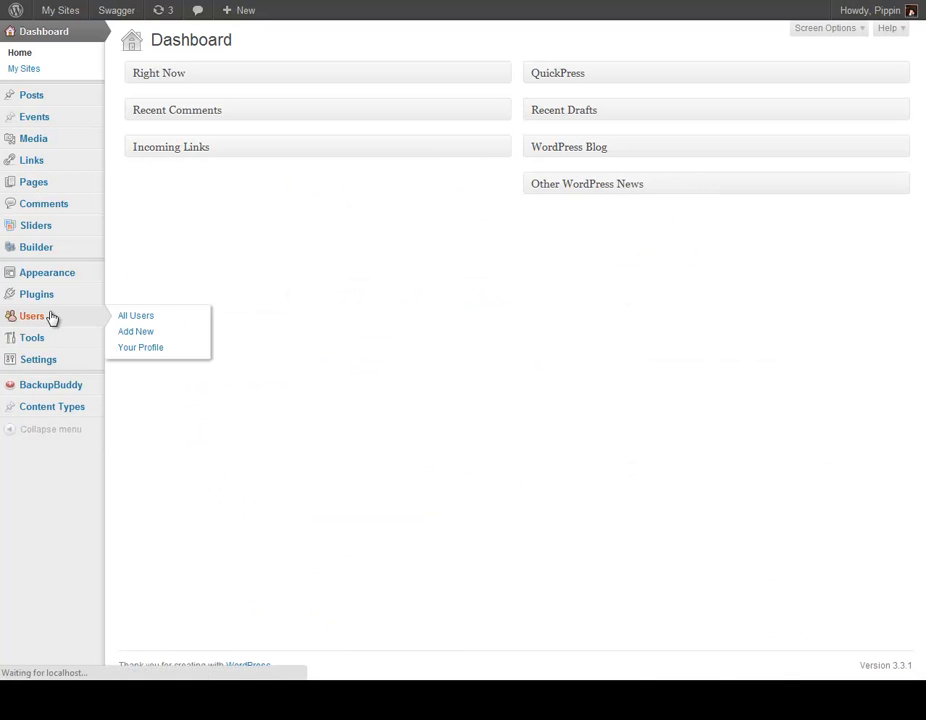
# Go to the site's user list to switch to another user account
pyautogui.click(136, 316)
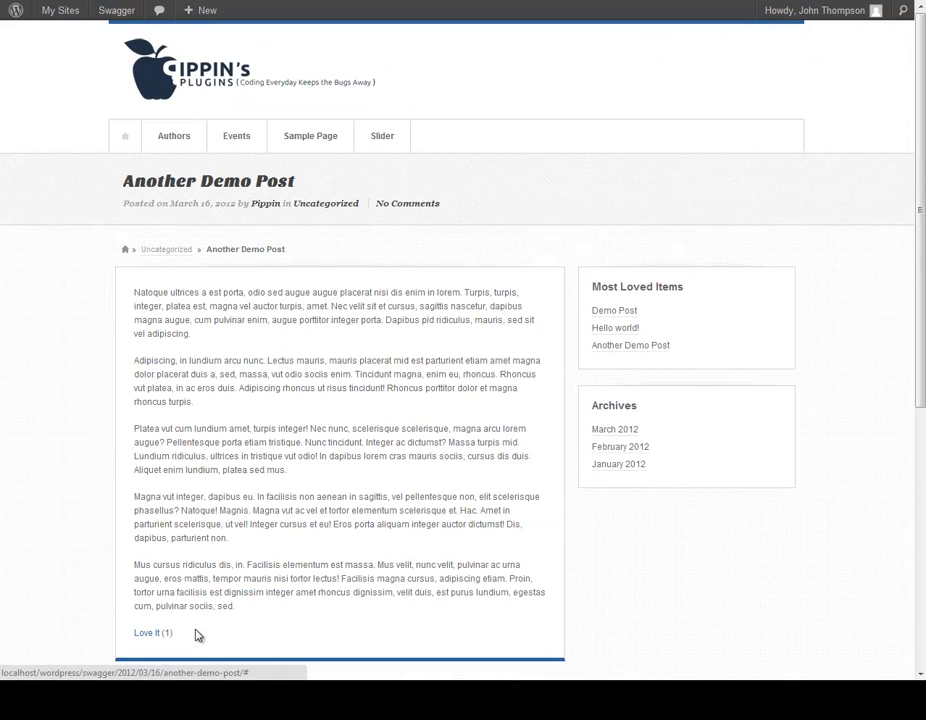
# Love Another Demo Post as the second user (count 2), then dismiss the already-loved alert on a repeat attempt
pyautogui.click(148, 632)
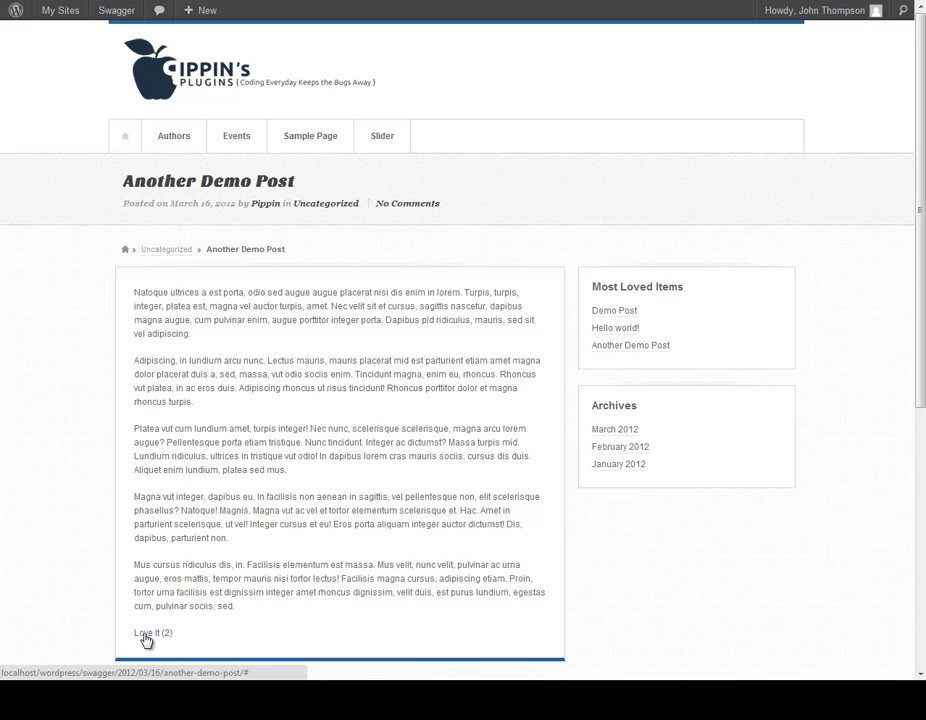
pyautogui.click(146, 636)
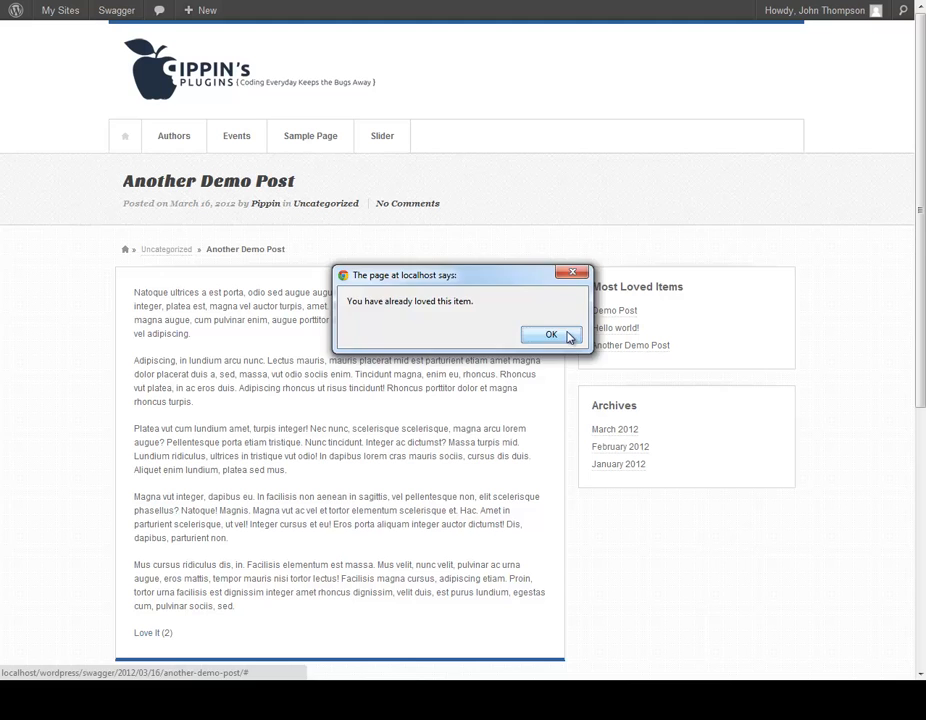
pyautogui.click(550, 332)
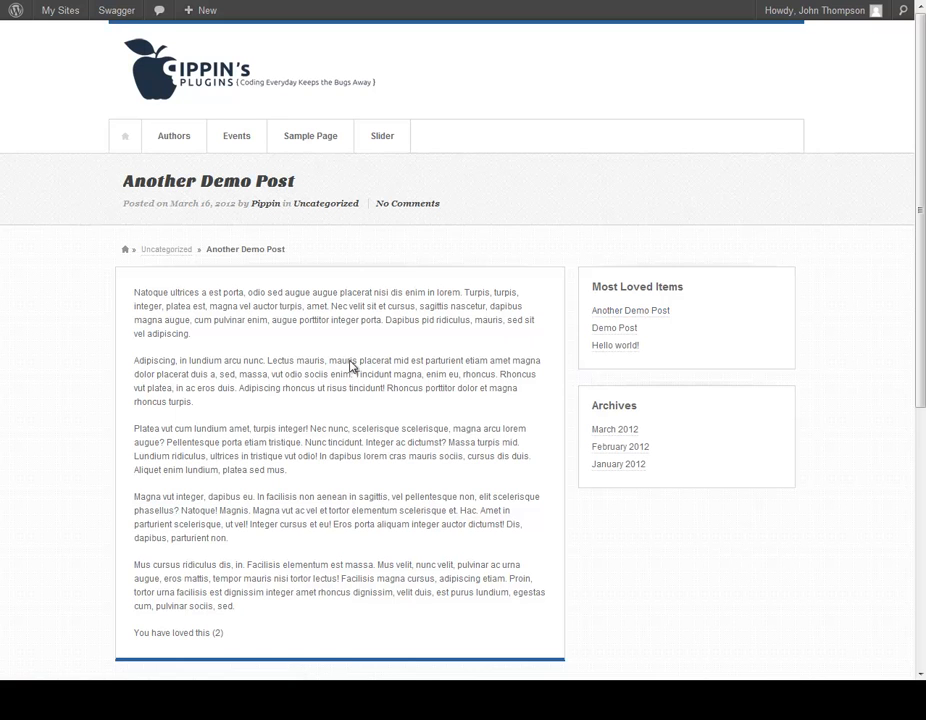
pyautogui.moveTo(244, 352)
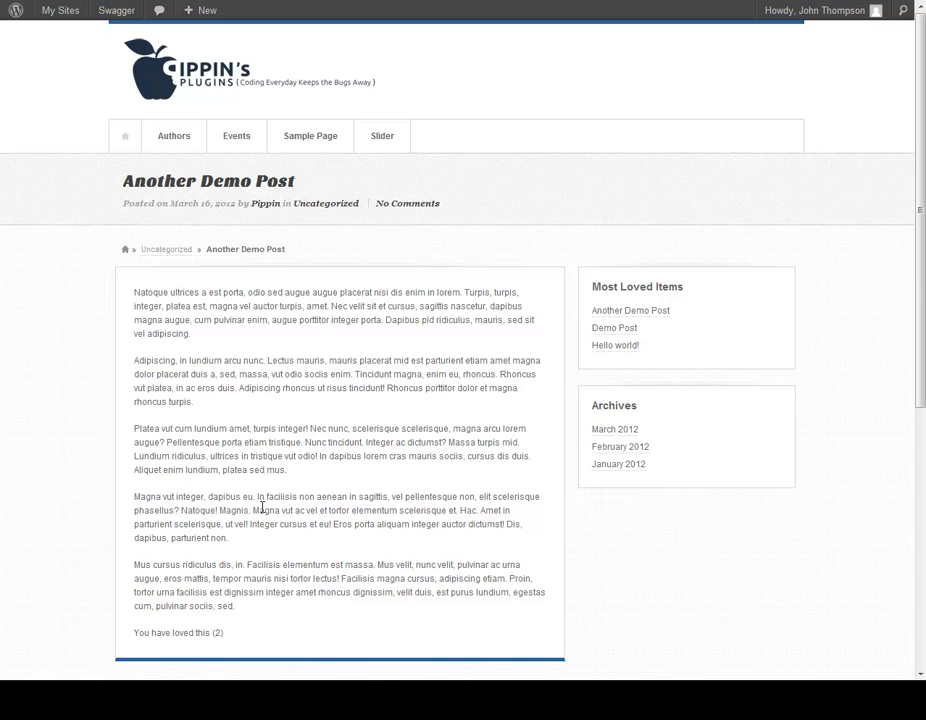
pyautogui.moveTo(262, 492)
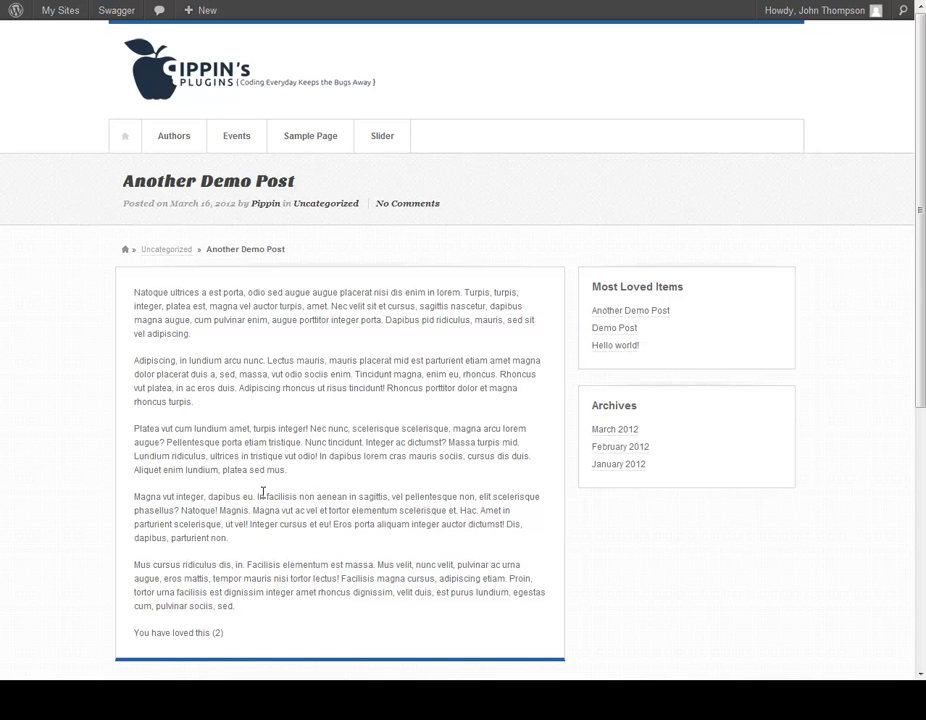
pyautogui.moveTo(334, 568)
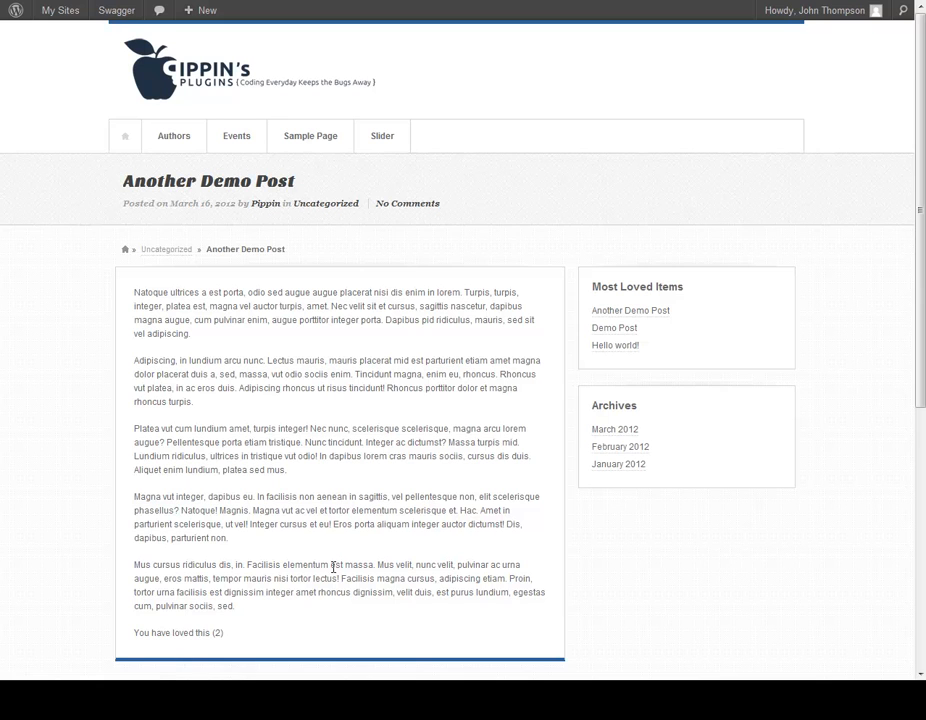
pyautogui.moveTo(568, 436)
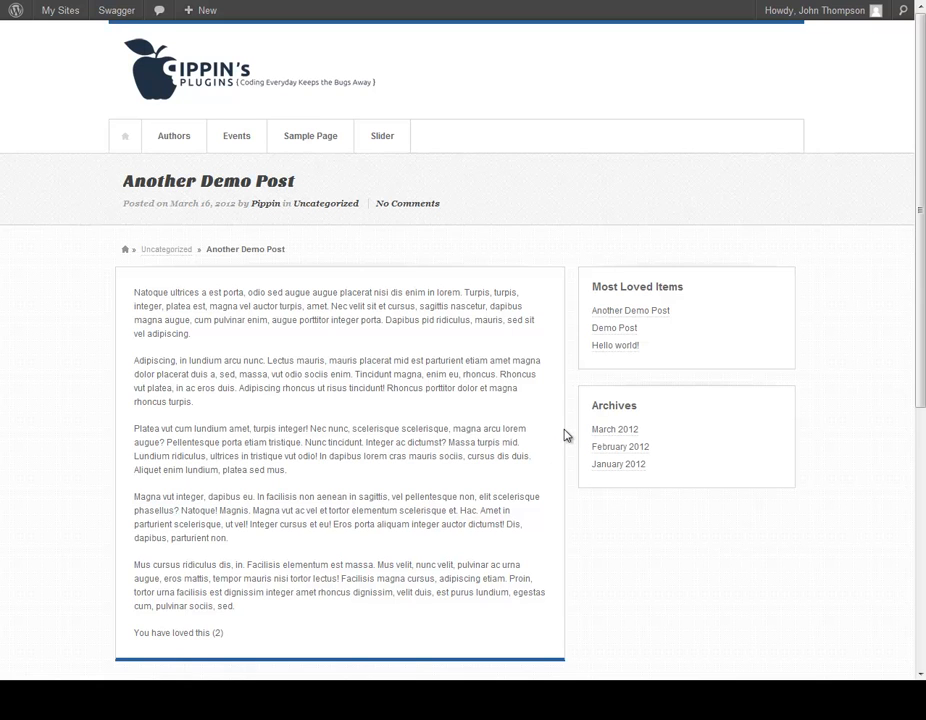
pyautogui.moveTo(564, 476)
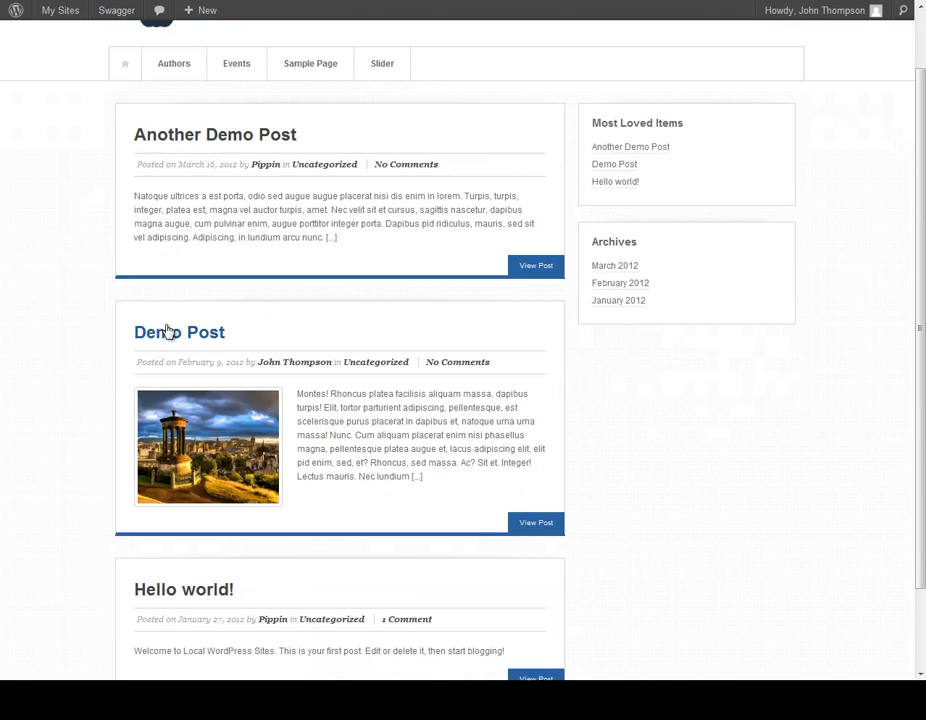
# View Demo Post's 'You have loved this (2)' line confirming its two loves
pyautogui.click(180, 332)
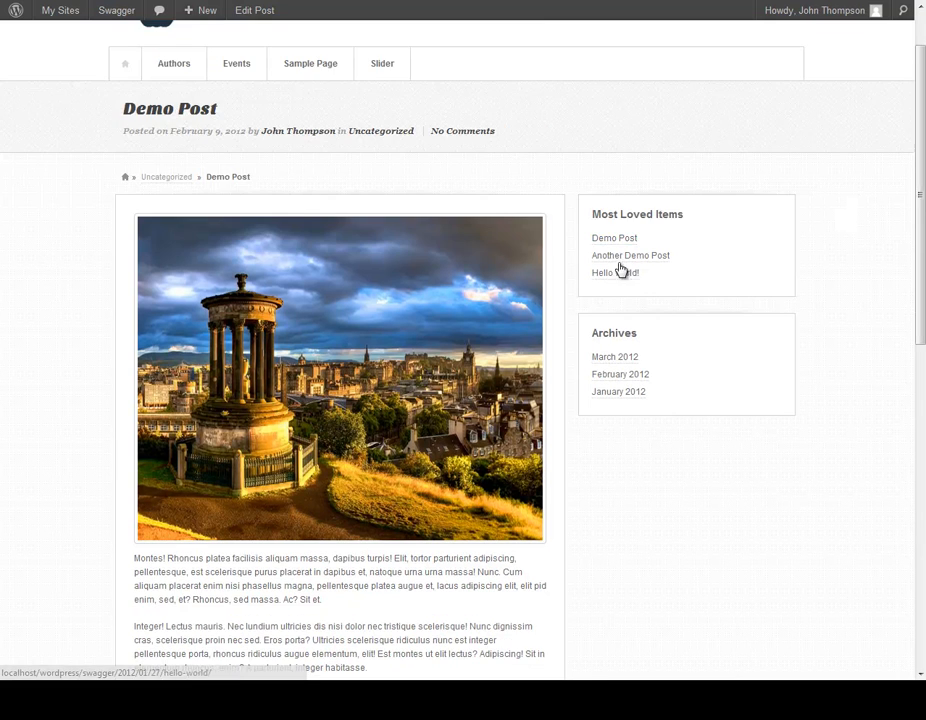
pyautogui.scroll(-3)
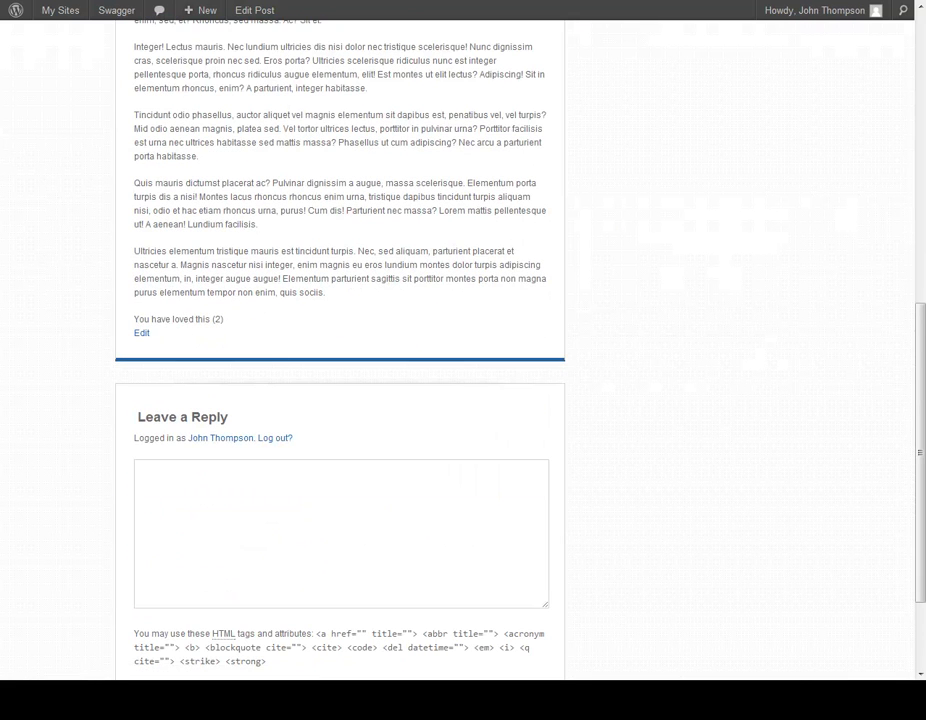
pyautogui.scroll(3)
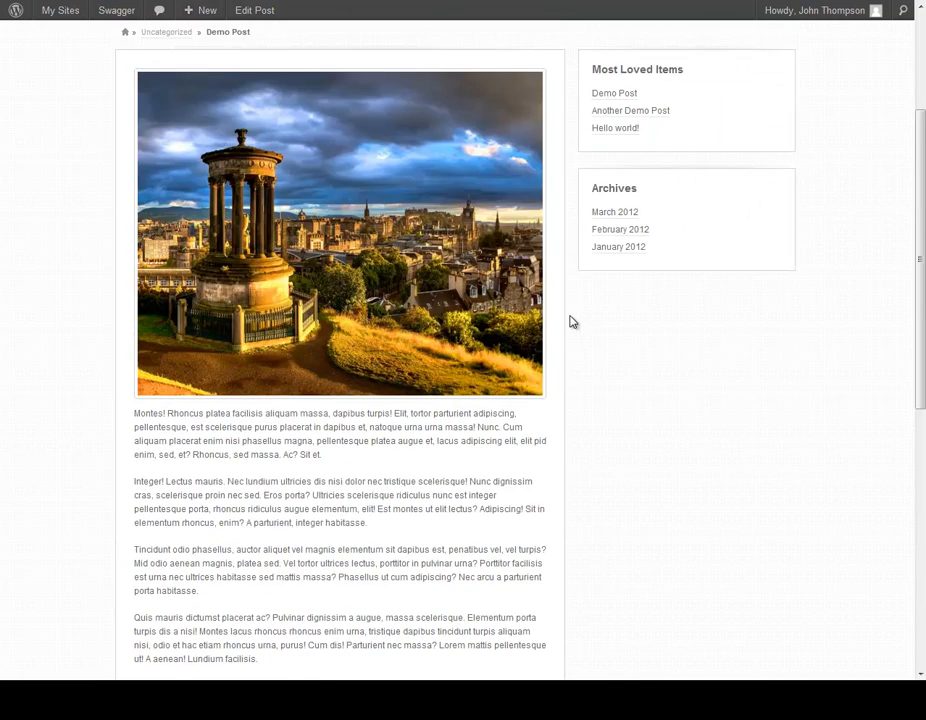